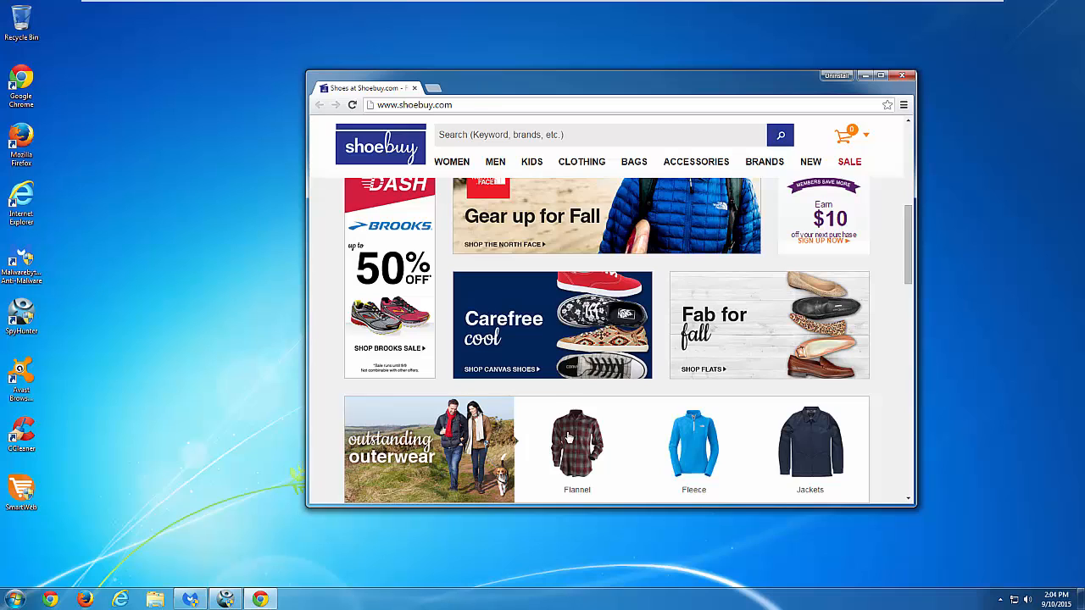
{"action": "mouse_move", "coordinate": [577, 443]}
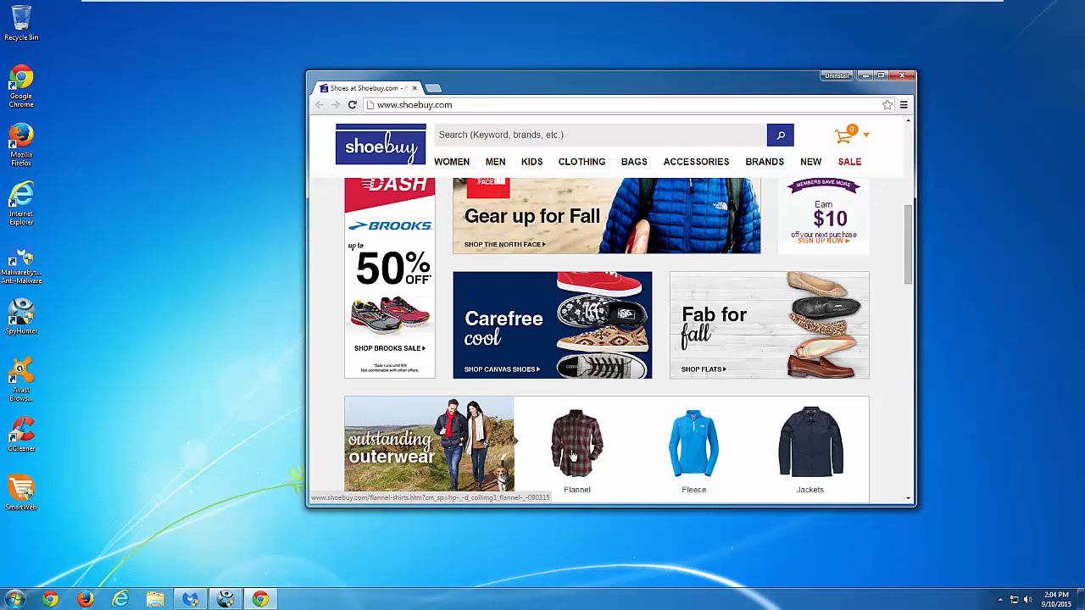
Open the Flannel Shirts category from the shoebuy home page
{"action": "left_click", "coordinate": [577, 441]}
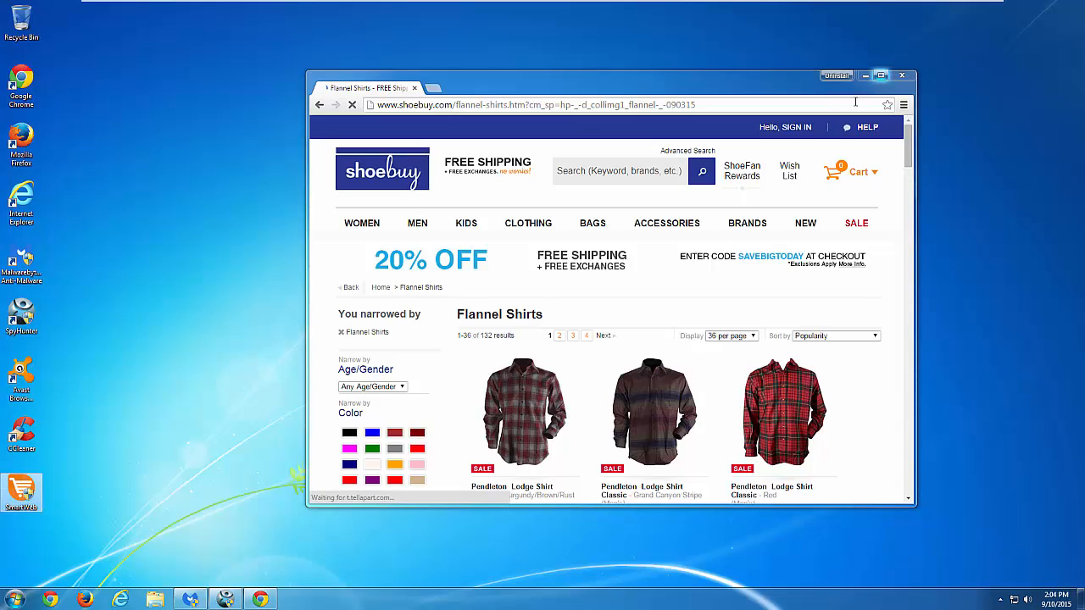
Reach Programs and Features from the Start menu and select the SmartWeb entry
{"action": "left_click", "coordinate": [15, 597]}
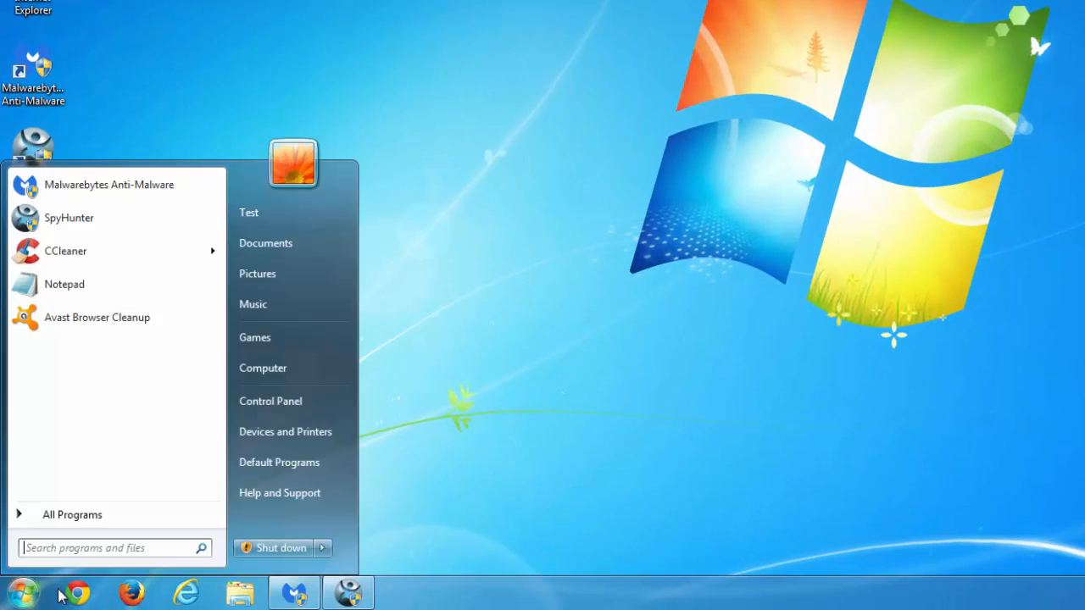
{"action": "left_click", "coordinate": [271, 401]}
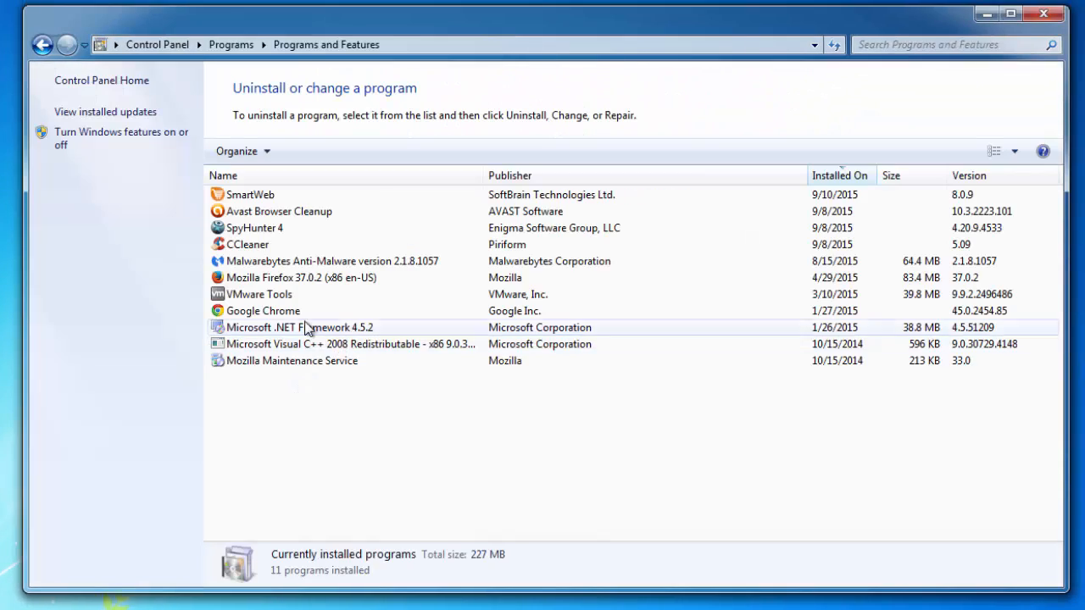
{"action": "left_click", "coordinate": [251, 193]}
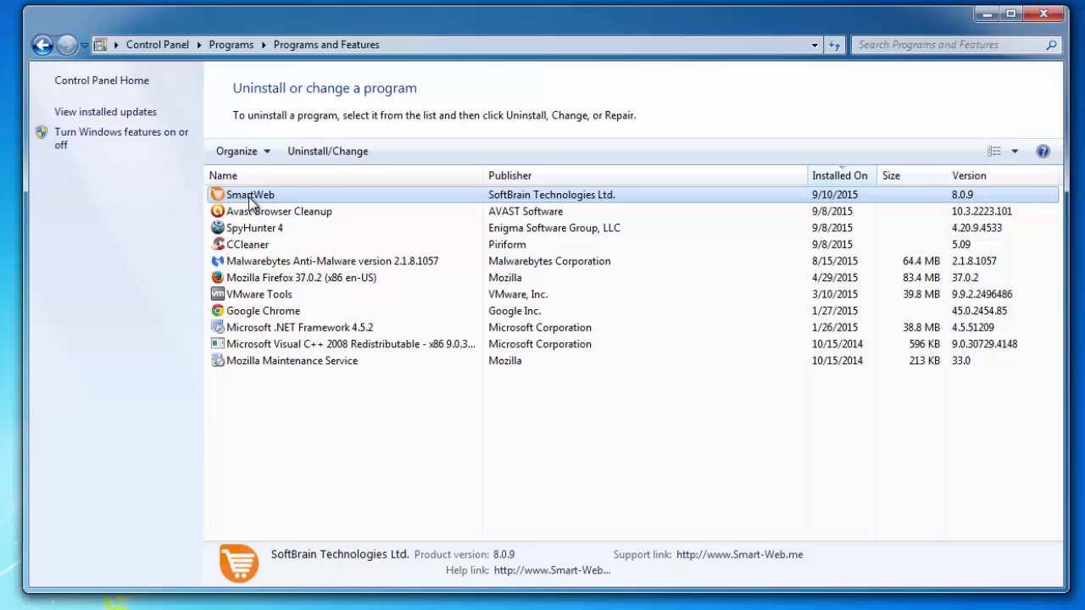
{"action": "mouse_move", "coordinate": [222, 206]}
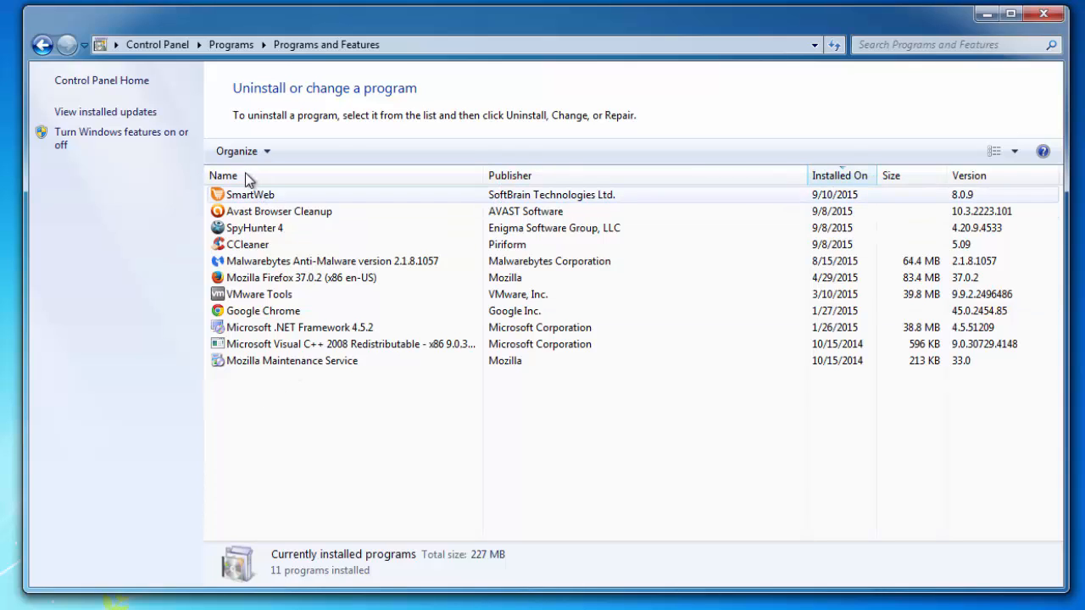
{"action": "left_click", "coordinate": [251, 193]}
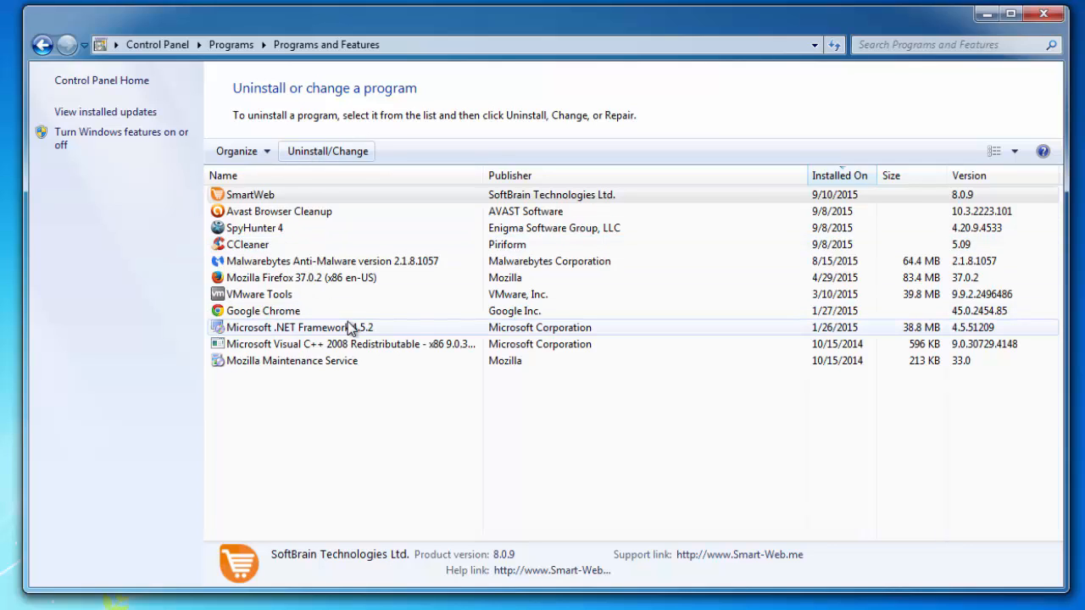
{"action": "mouse_move", "coordinate": [168, 403]}
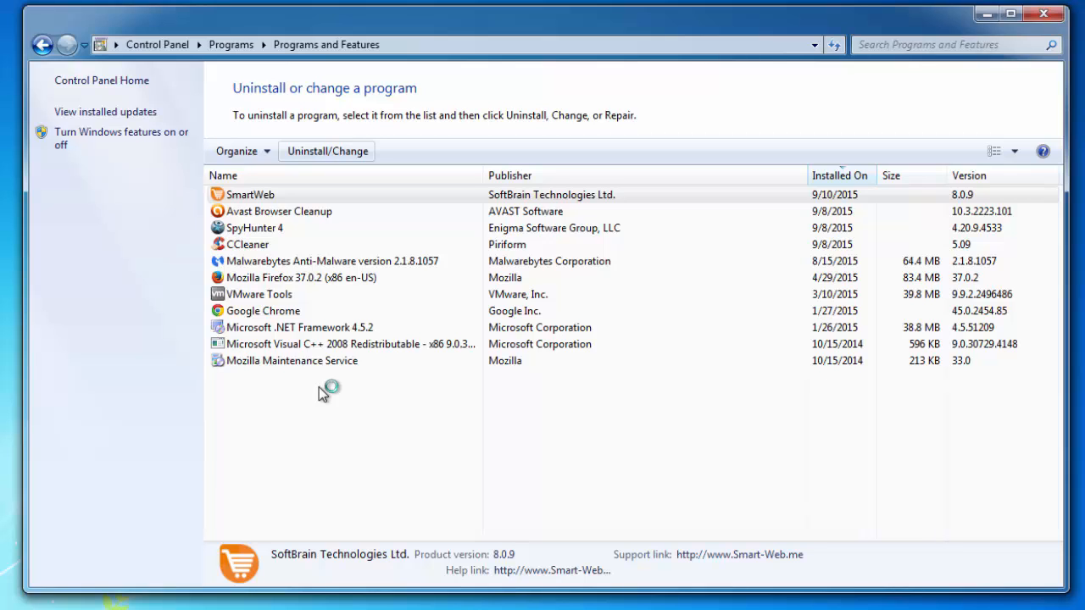
Attempt to uninstall SmartWeb, dismiss the insufficient-access error and close the list
{"action": "left_click", "coordinate": [327, 151]}
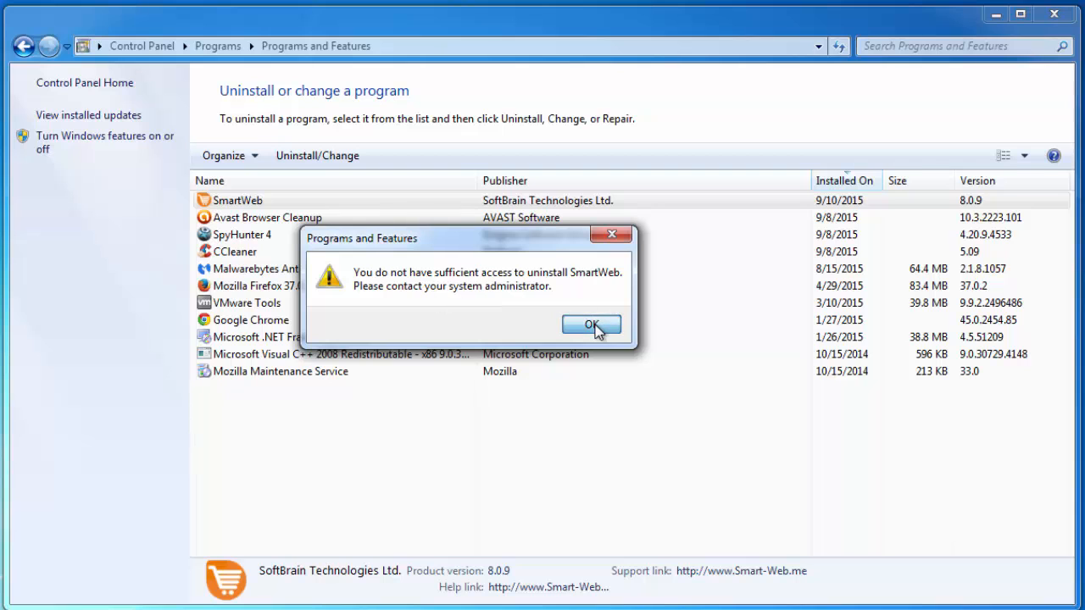
{"action": "left_click", "coordinate": [592, 325]}
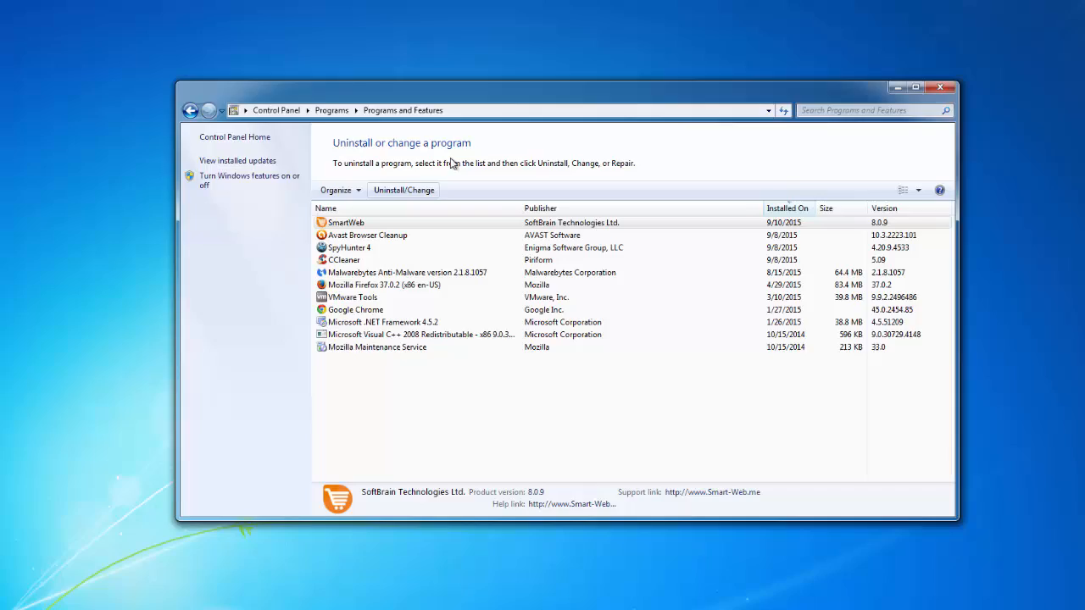
{"action": "left_click", "coordinate": [940, 88]}
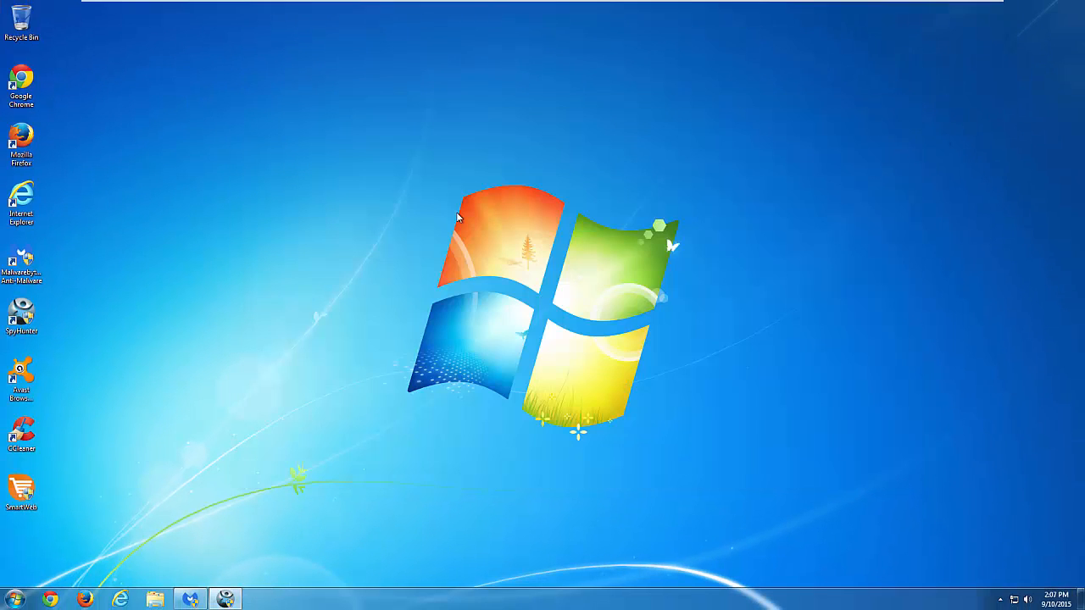
{"action": "mouse_move", "coordinate": [224, 599]}
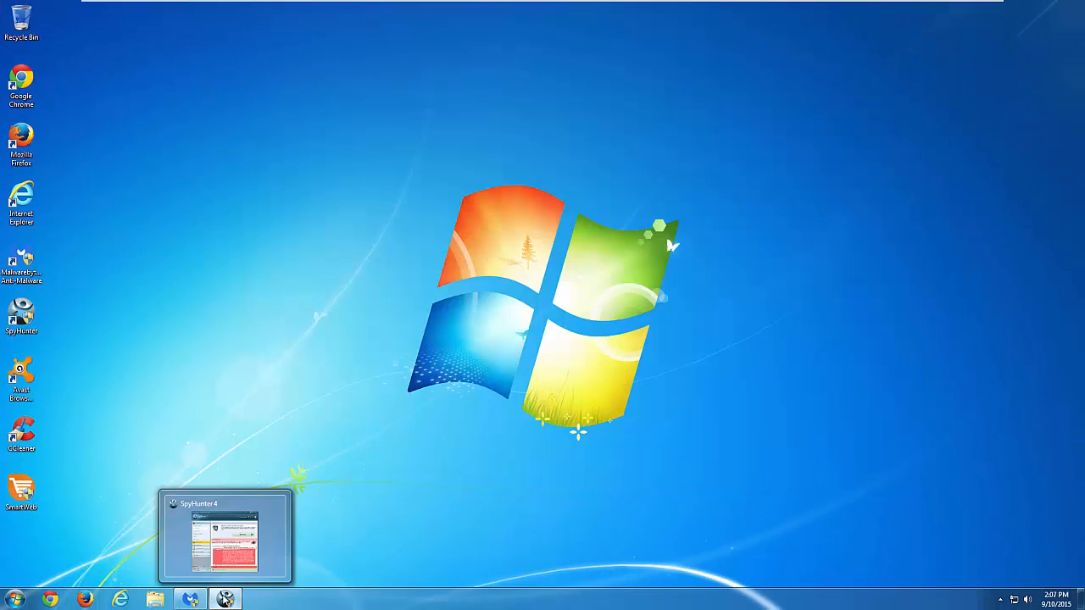
Review the Adware.SmartWeb results in SpyHunter 4, fix all 68 threats and close it
{"action": "left_click", "coordinate": [223, 534]}
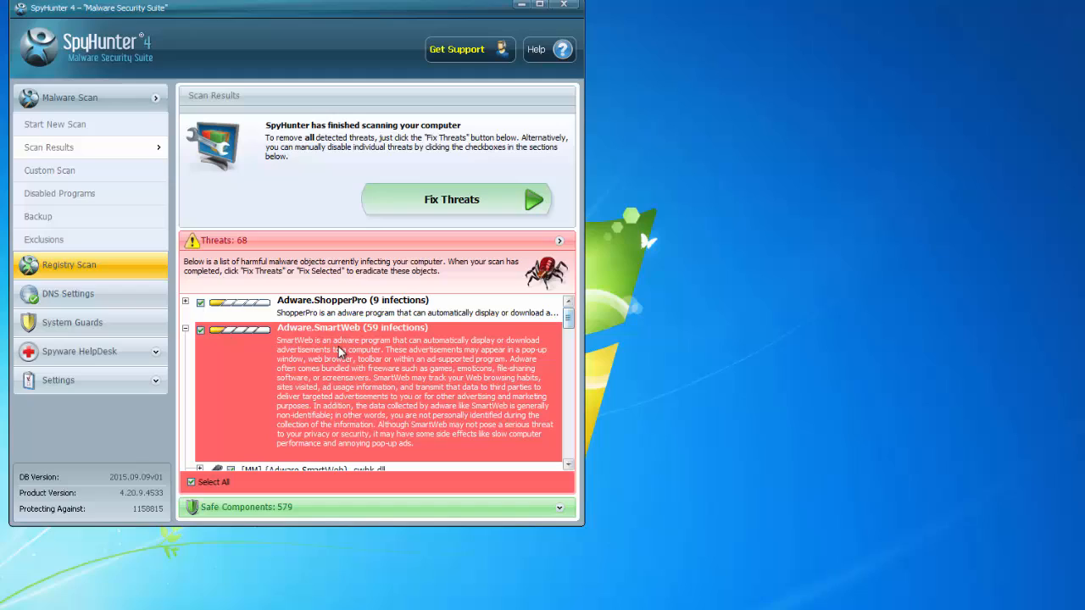
{"action": "scroll", "scroll_direction": "down", "scroll_amount": 3}
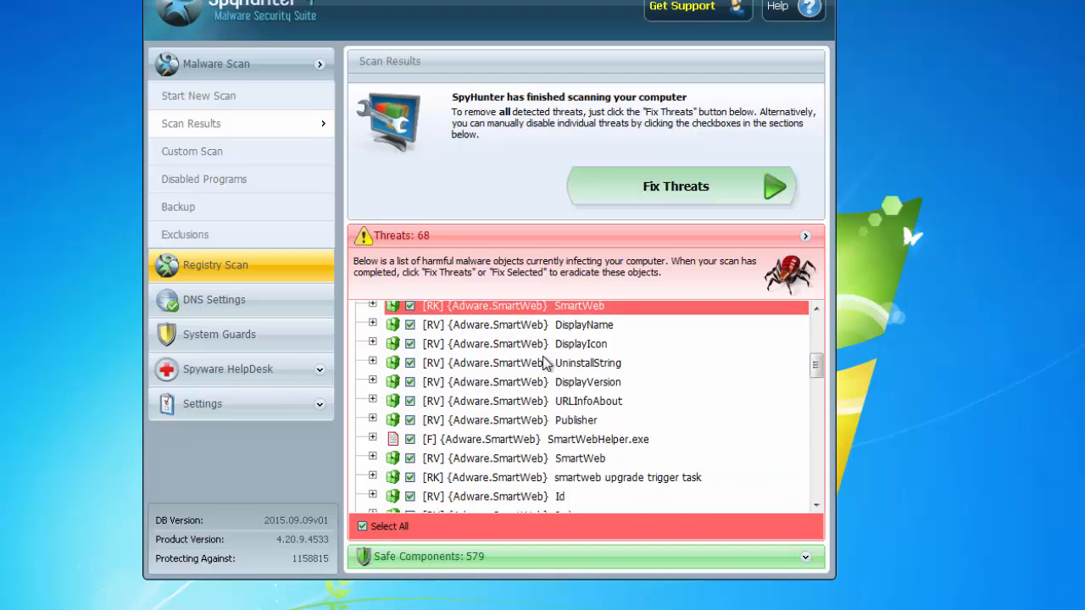
{"action": "scroll", "scroll_direction": "down", "scroll_amount": 3}
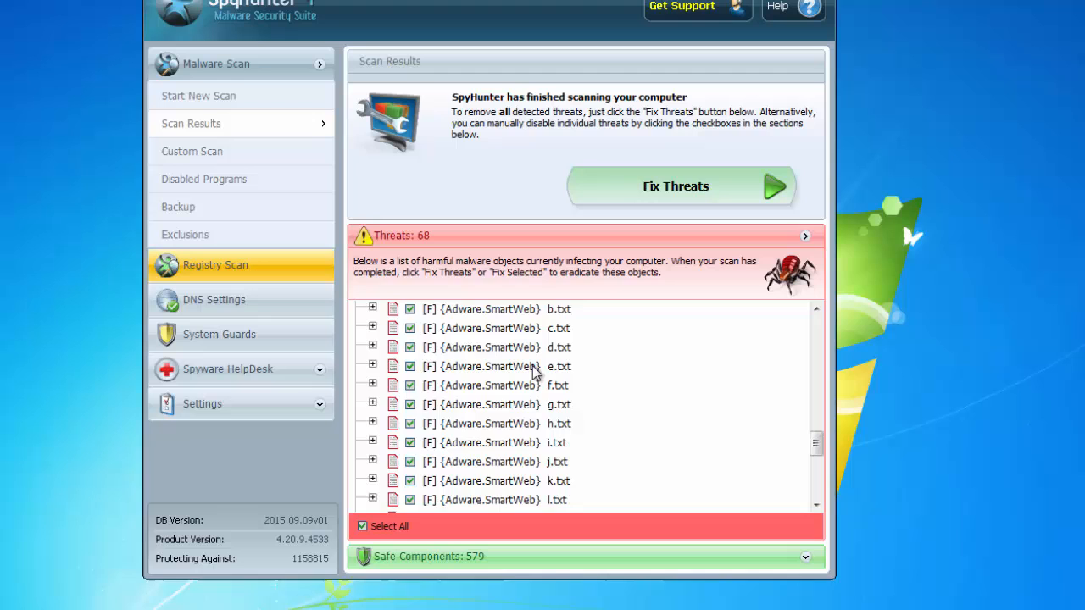
{"action": "scroll", "scroll_direction": "down", "scroll_amount": 3}
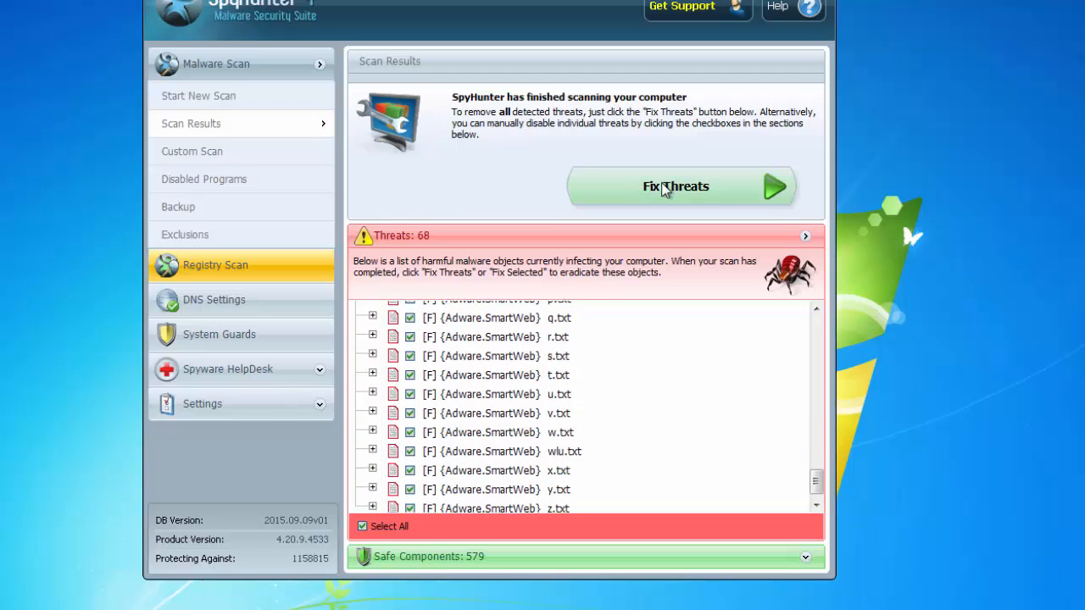
{"action": "left_click", "coordinate": [682, 184]}
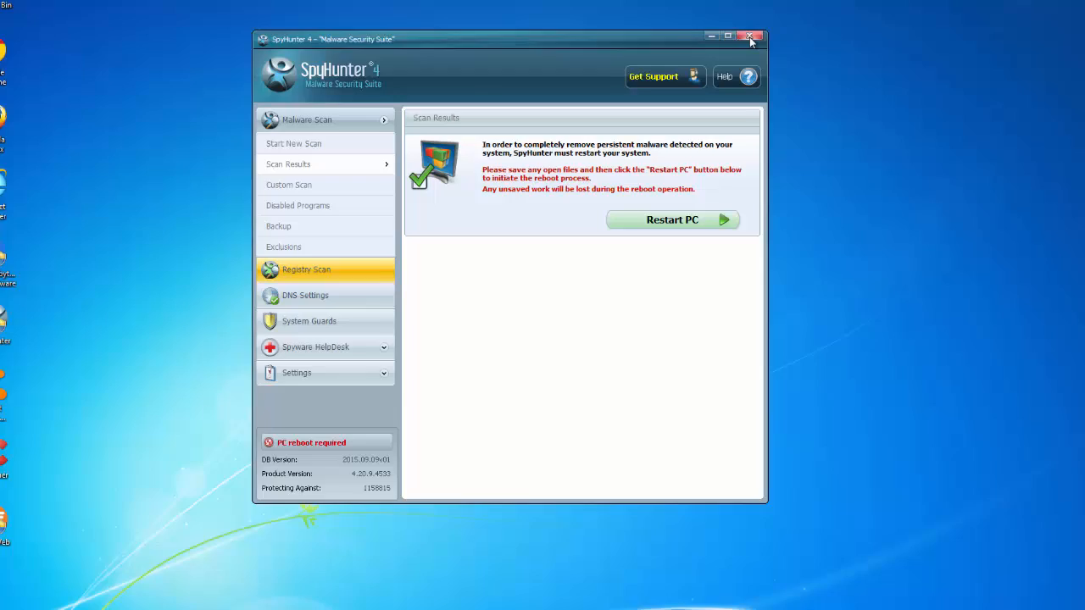
{"action": "left_click", "coordinate": [749, 38]}
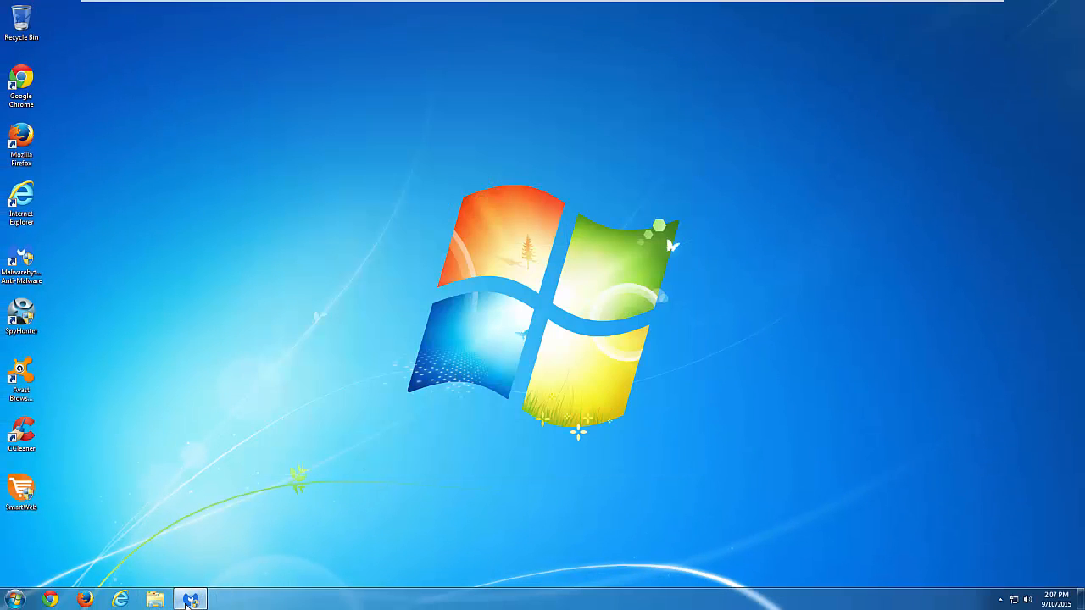
Remove the 51 SmartWeb detections in Malwarebytes and finish back to the dashboard
{"action": "left_click", "coordinate": [190, 600]}
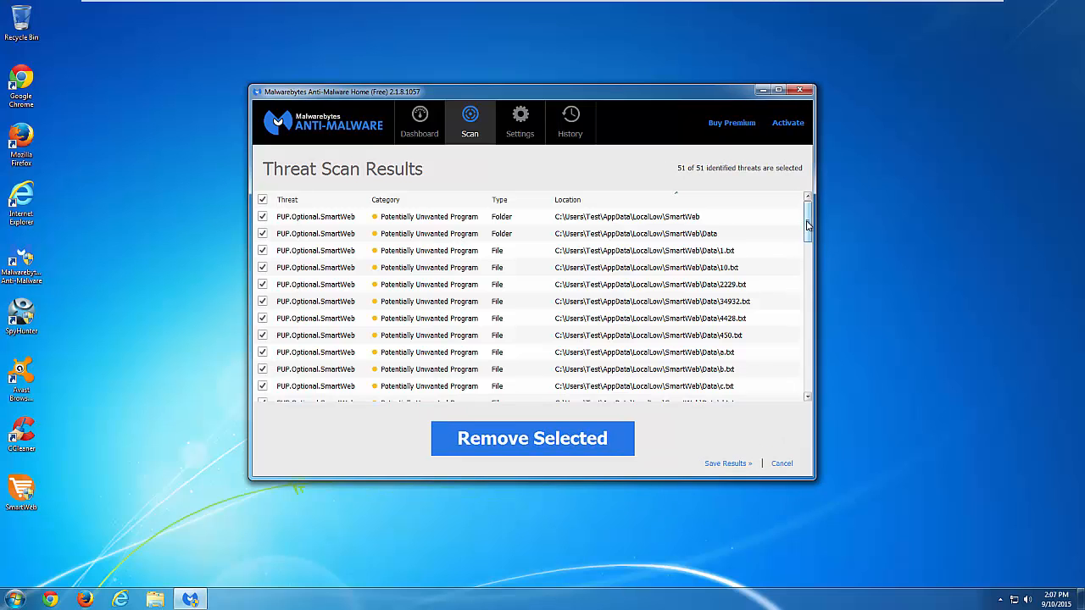
{"action": "scroll", "scroll_direction": "down", "scroll_amount": 3}
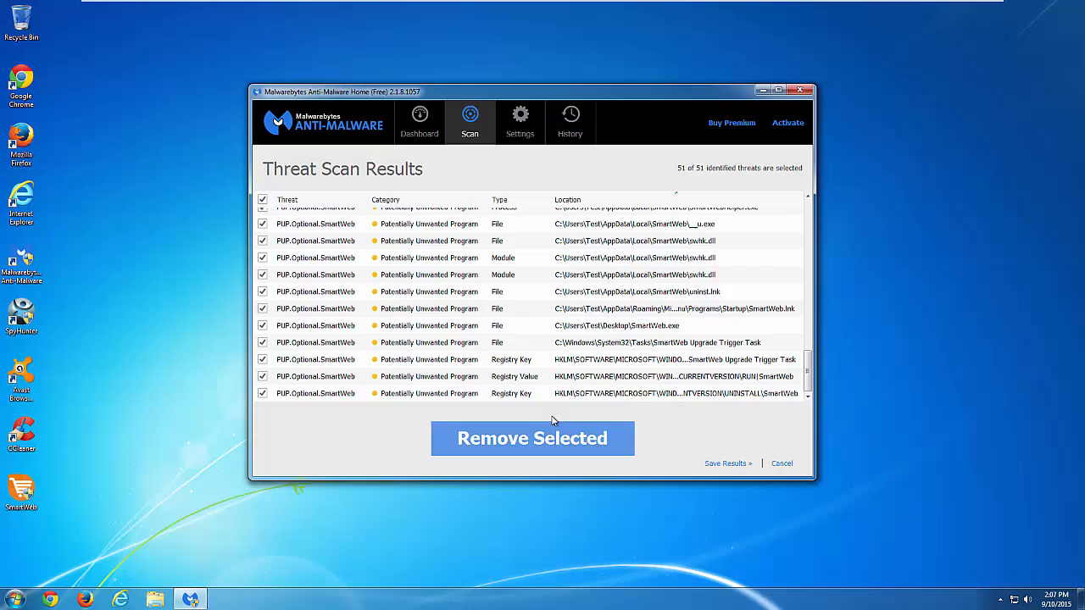
{"action": "mouse_move", "coordinate": [512, 452]}
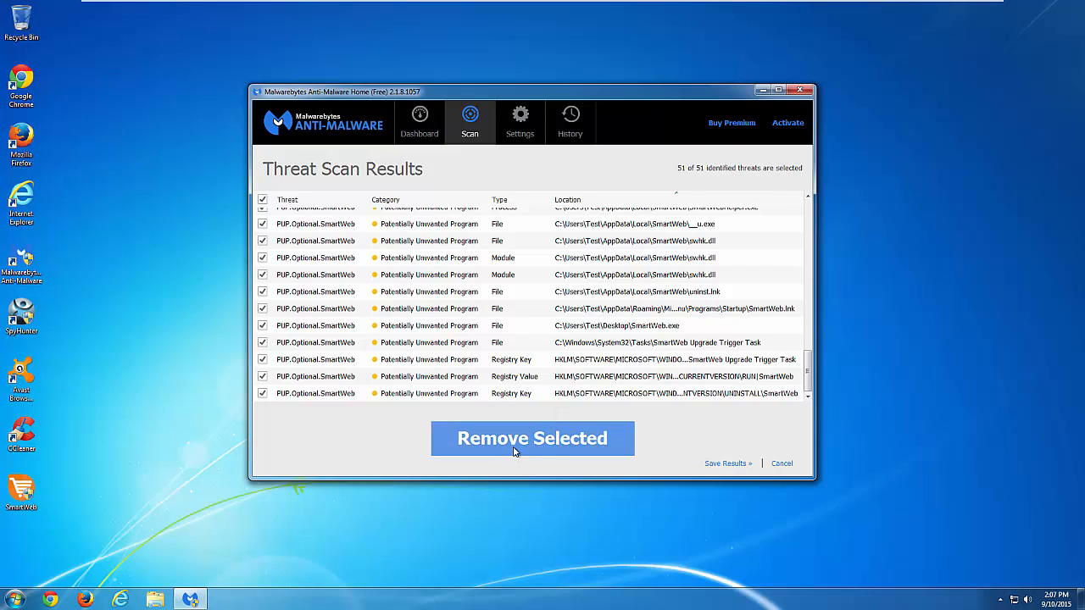
{"action": "mouse_move", "coordinate": [550, 425]}
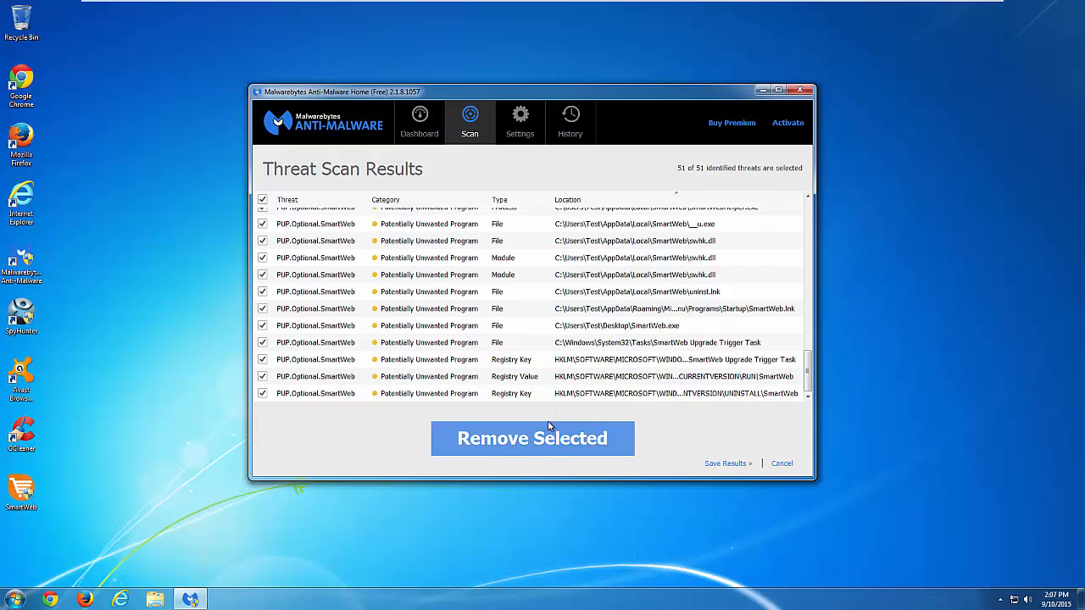
{"action": "mouse_move", "coordinate": [531, 359]}
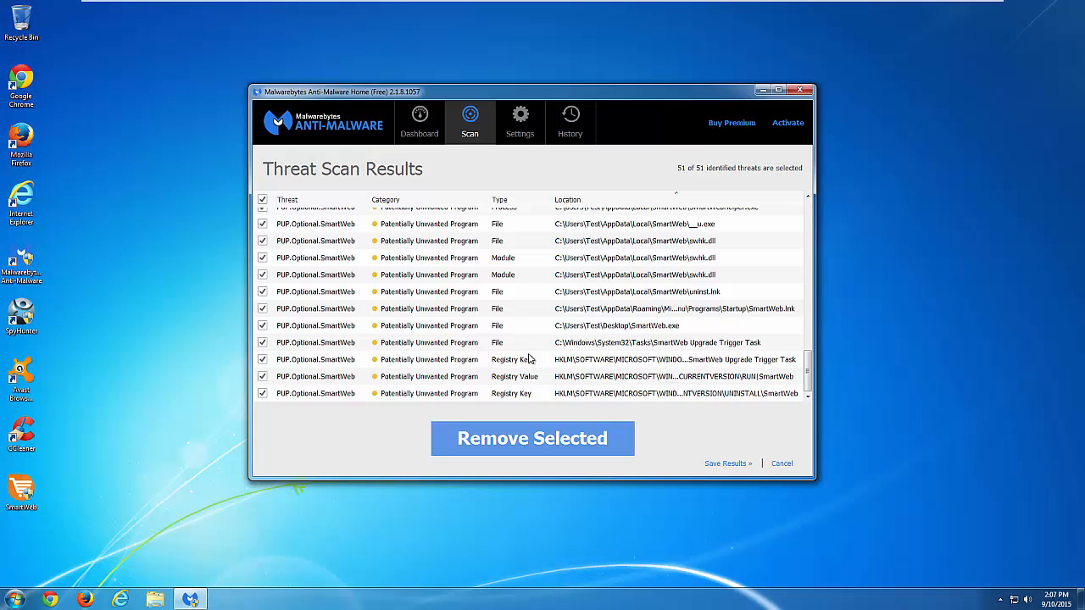
{"action": "left_click", "coordinate": [532, 437]}
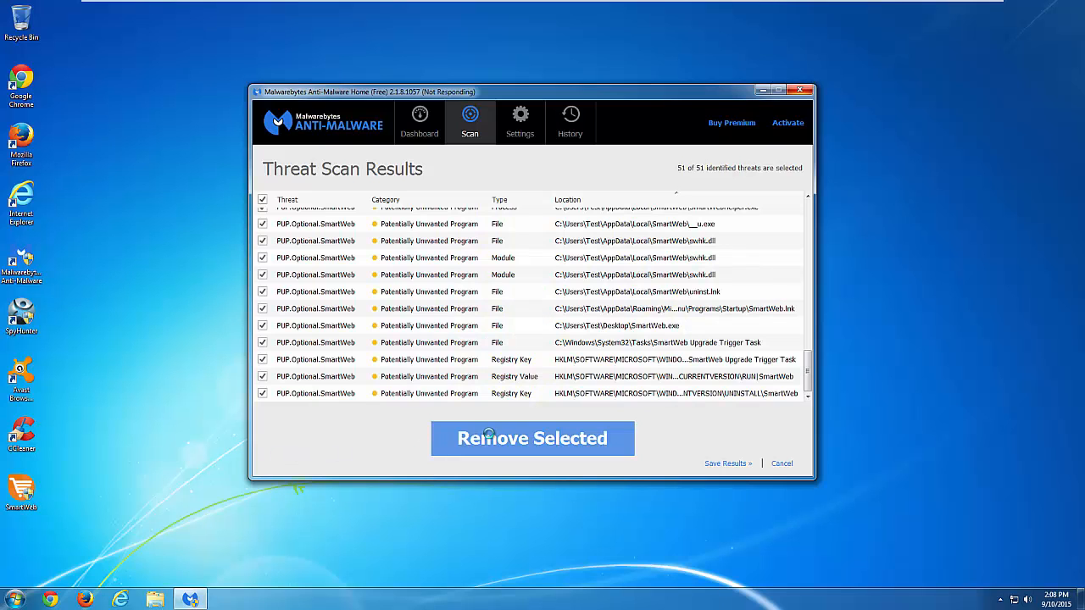
{"action": "left_click", "coordinate": [533, 437]}
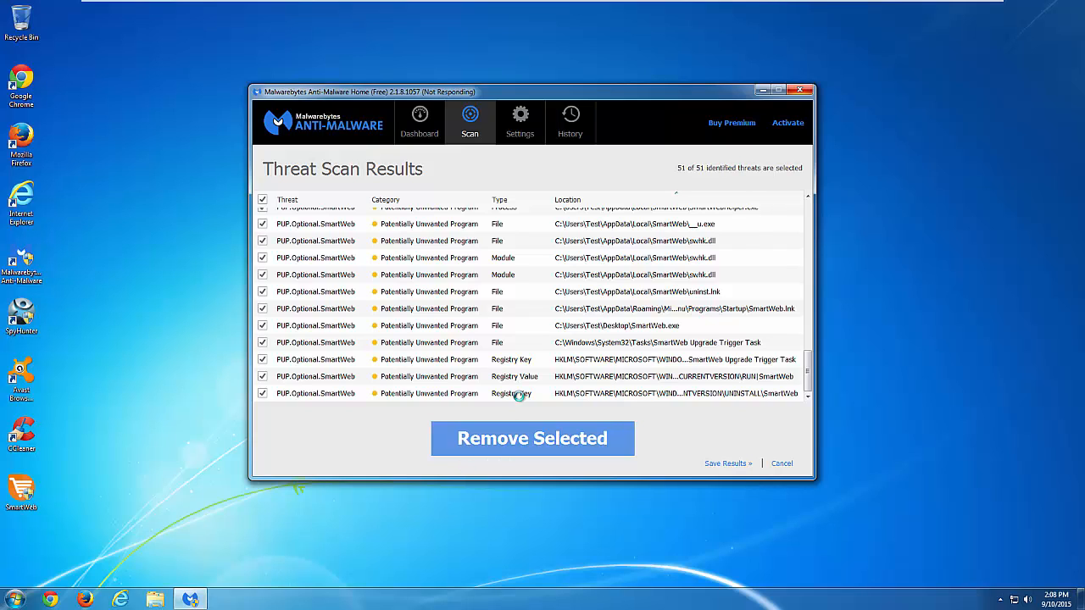
{"action": "left_click", "coordinate": [532, 438]}
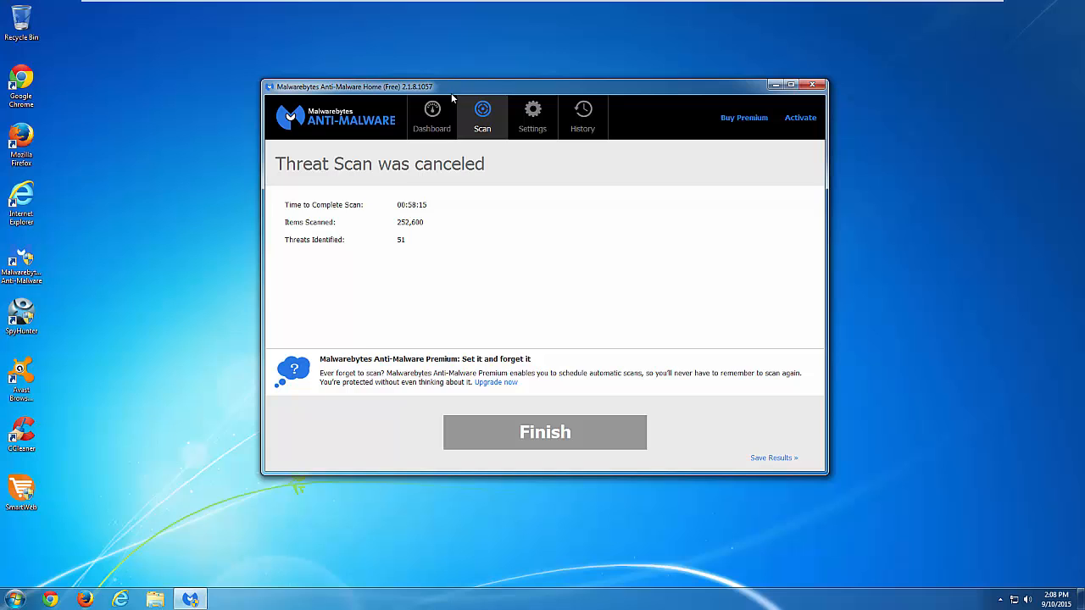
{"action": "mouse_move", "coordinate": [381, 263]}
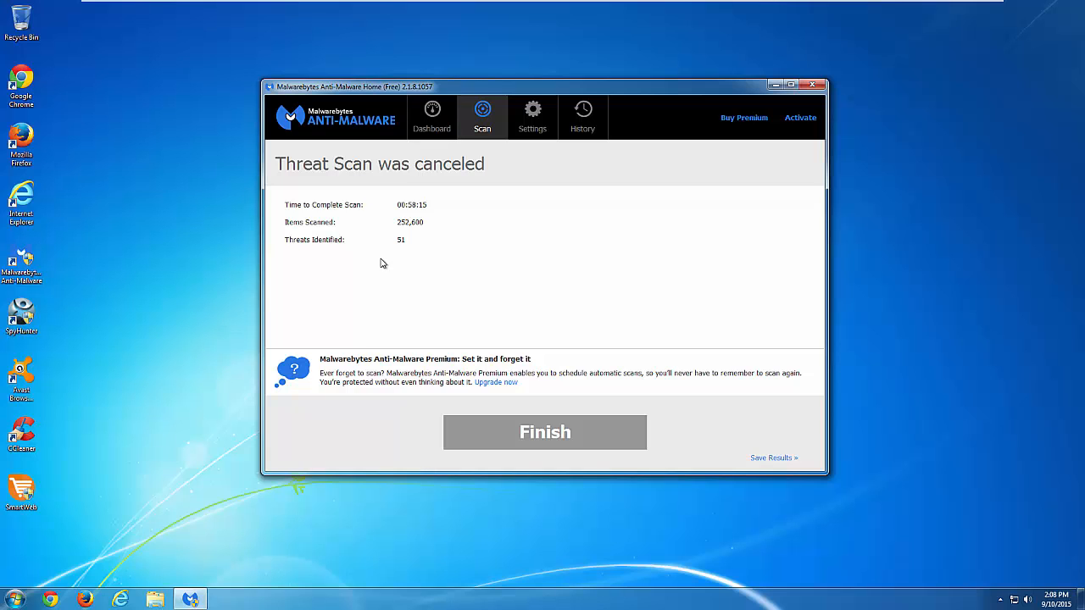
{"action": "left_click", "coordinate": [546, 432]}
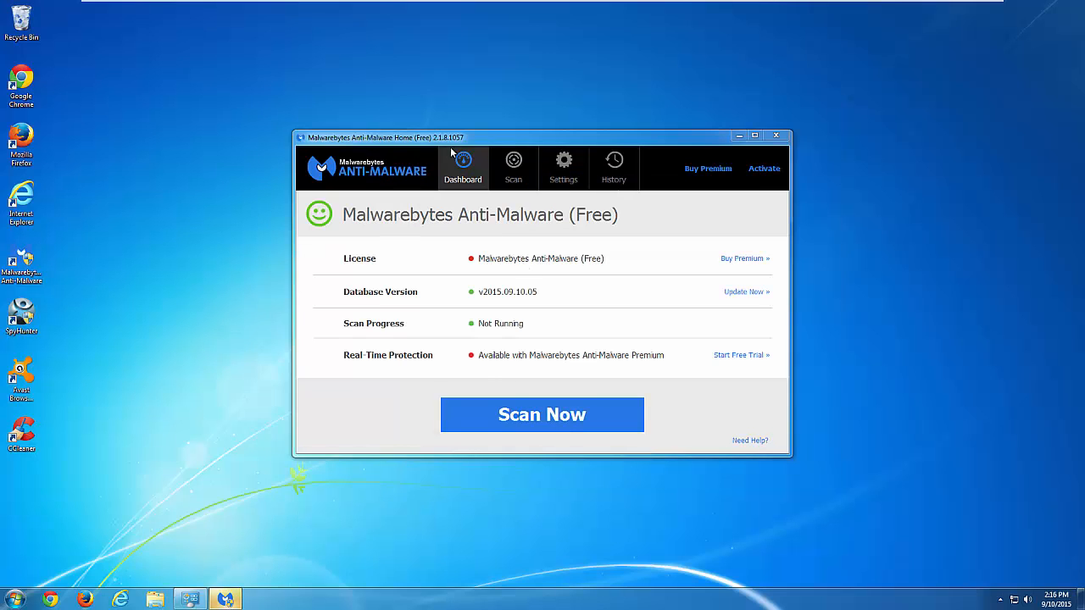
{"action": "left_click", "coordinate": [543, 414]}
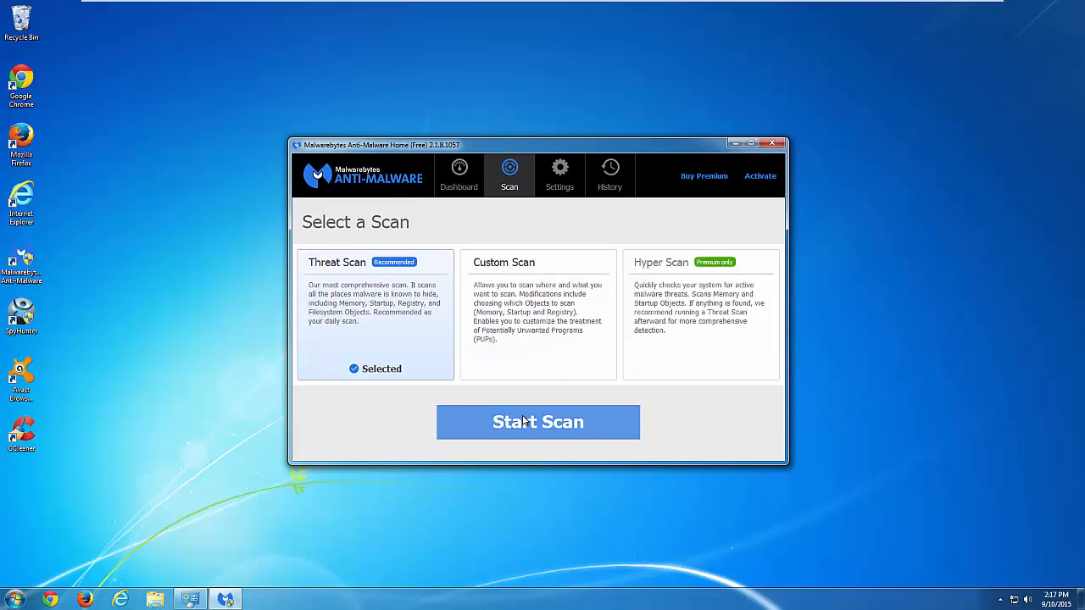
{"action": "left_click", "coordinate": [458, 174]}
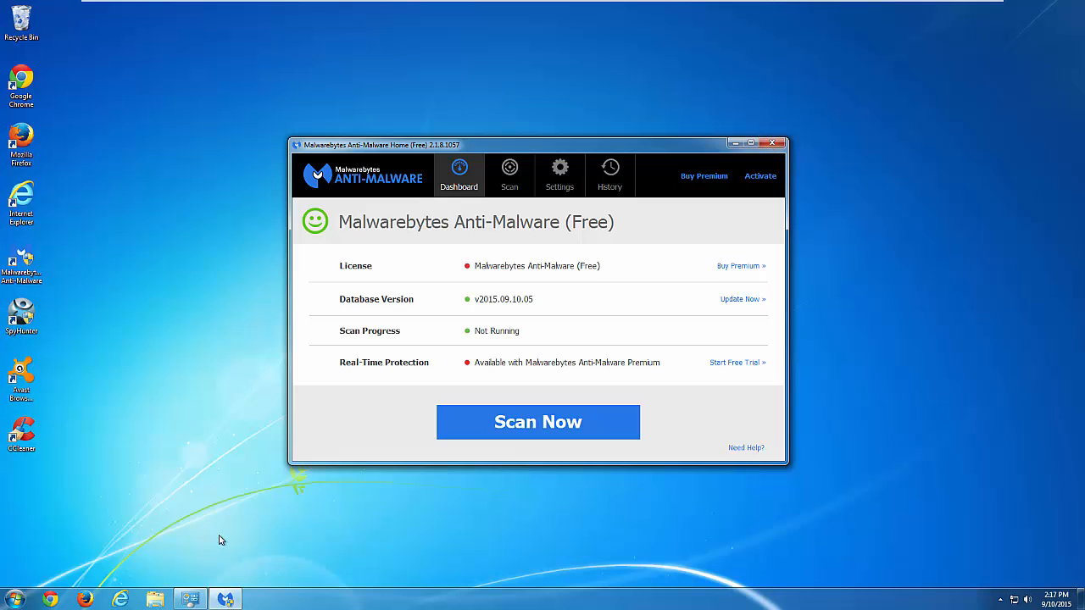
{"action": "mouse_move", "coordinate": [1043, 424]}
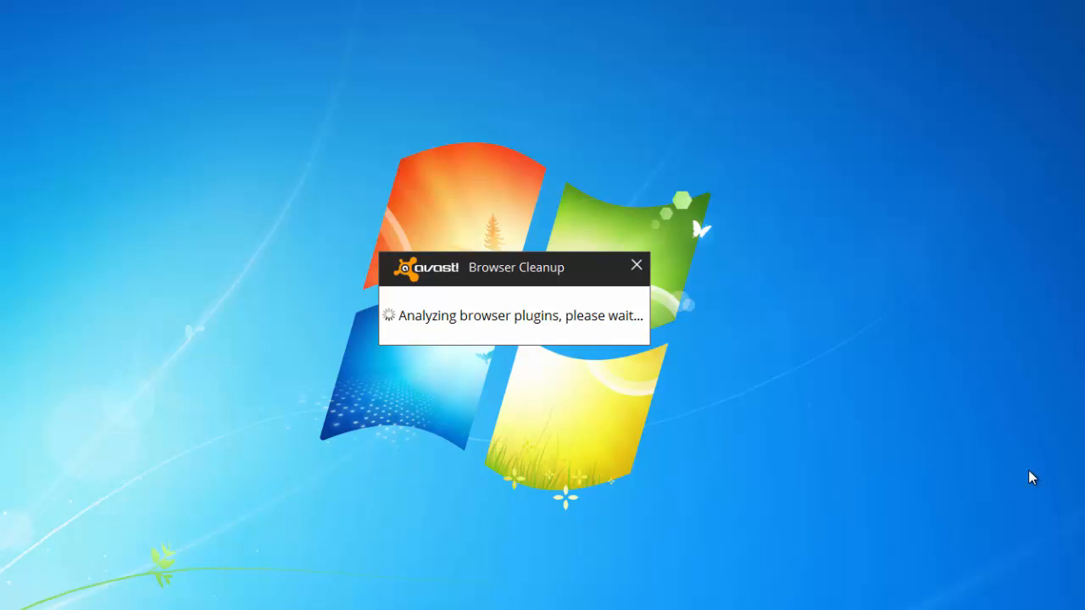
Launch Avast Browser Cleanup and confirm Internet Explorer, Firefox and Chrome are free of poor-reputation add-ons
{"action": "left_click", "coordinate": [636, 265]}
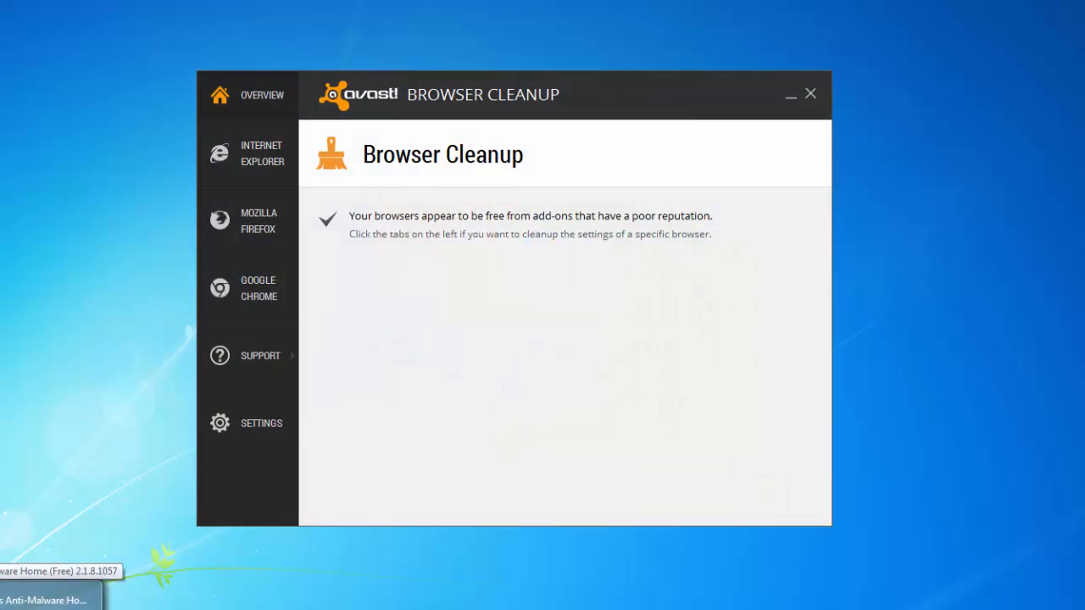
{"action": "mouse_move", "coordinate": [251, 152]}
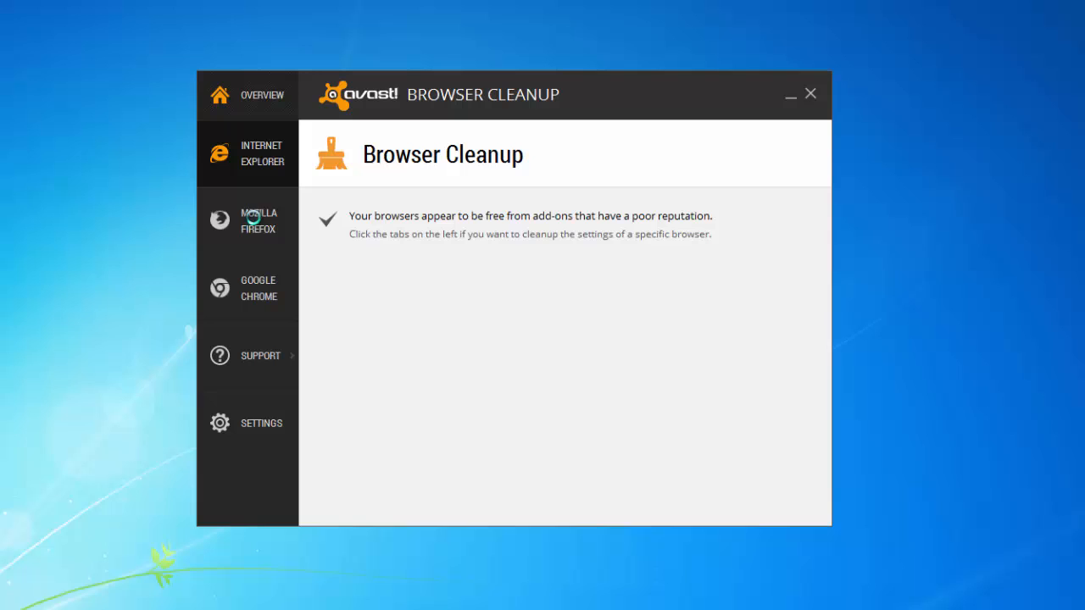
{"action": "left_click", "coordinate": [248, 152]}
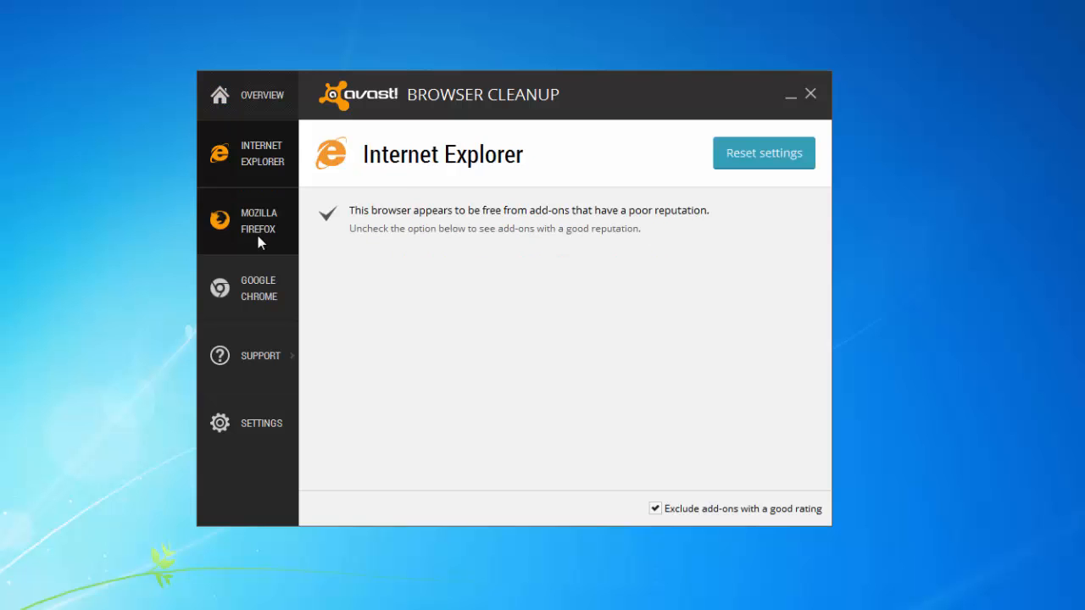
{"action": "left_click", "coordinate": [257, 220]}
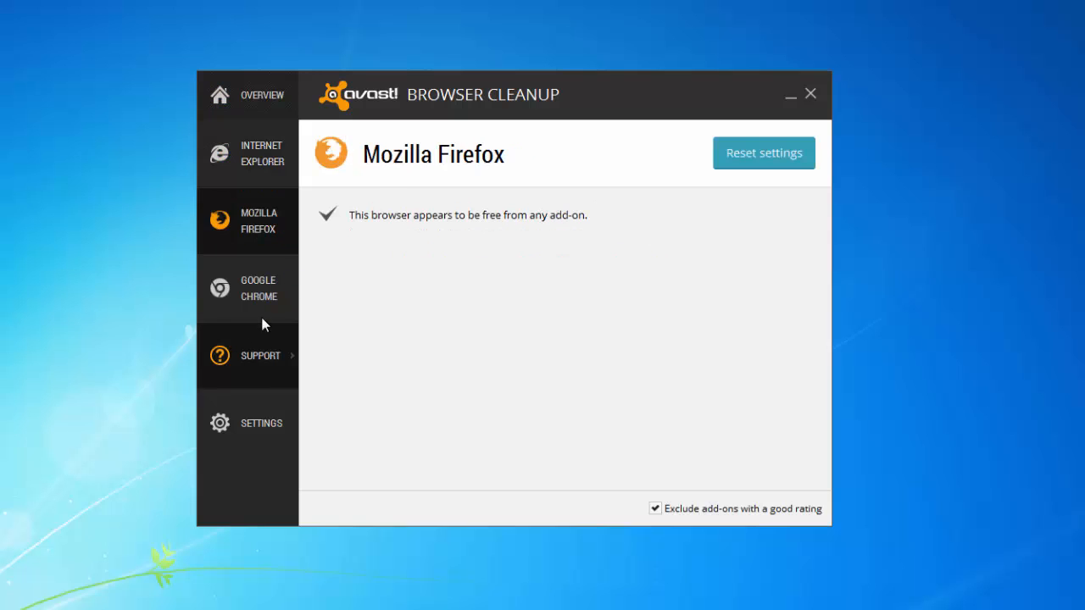
{"action": "left_click", "coordinate": [763, 152]}
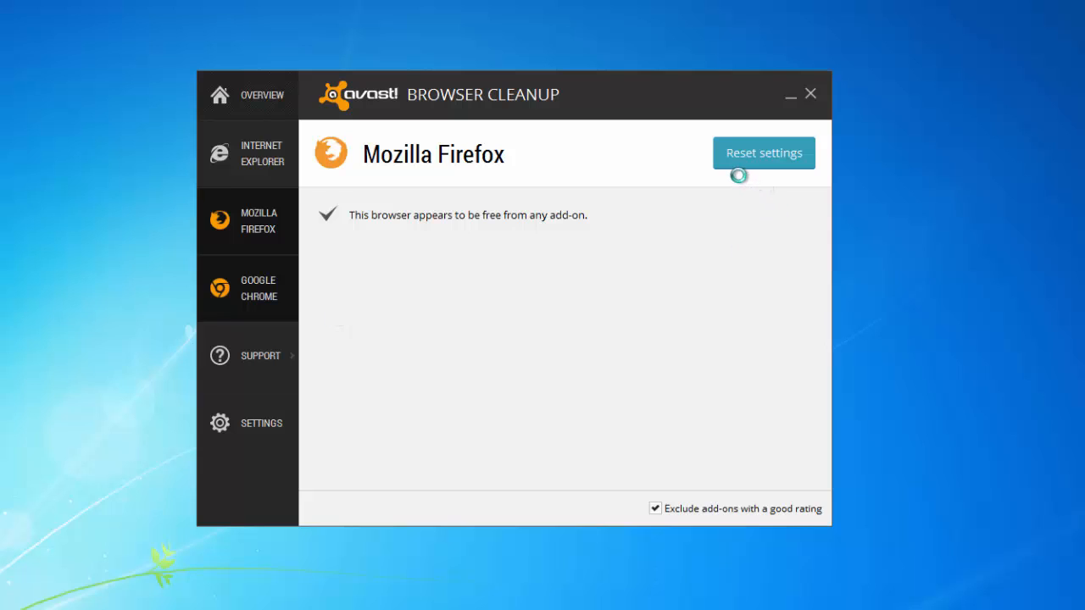
{"action": "left_click", "coordinate": [248, 288]}
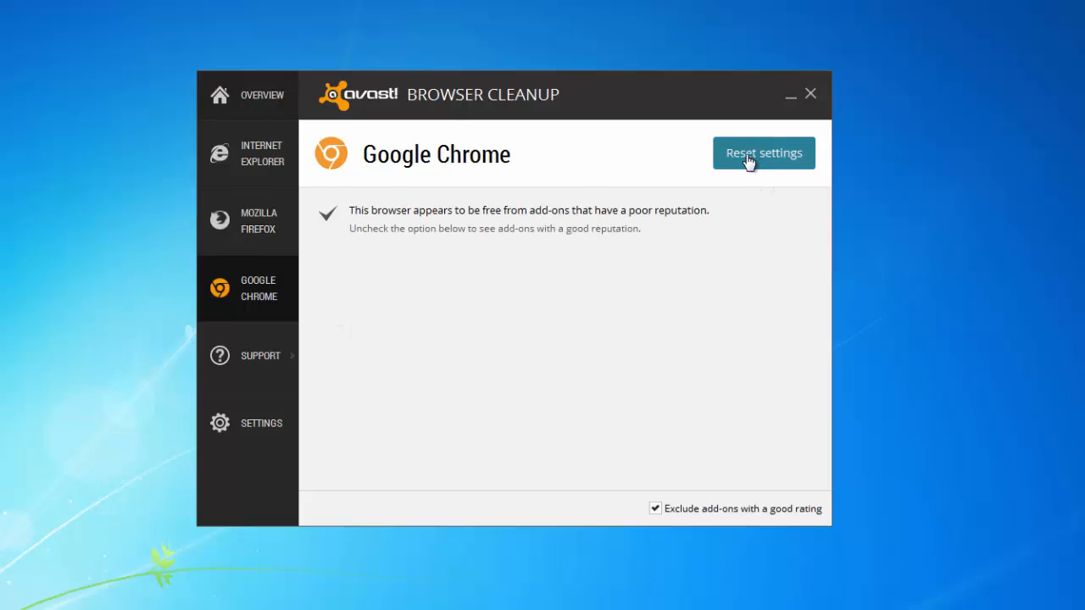